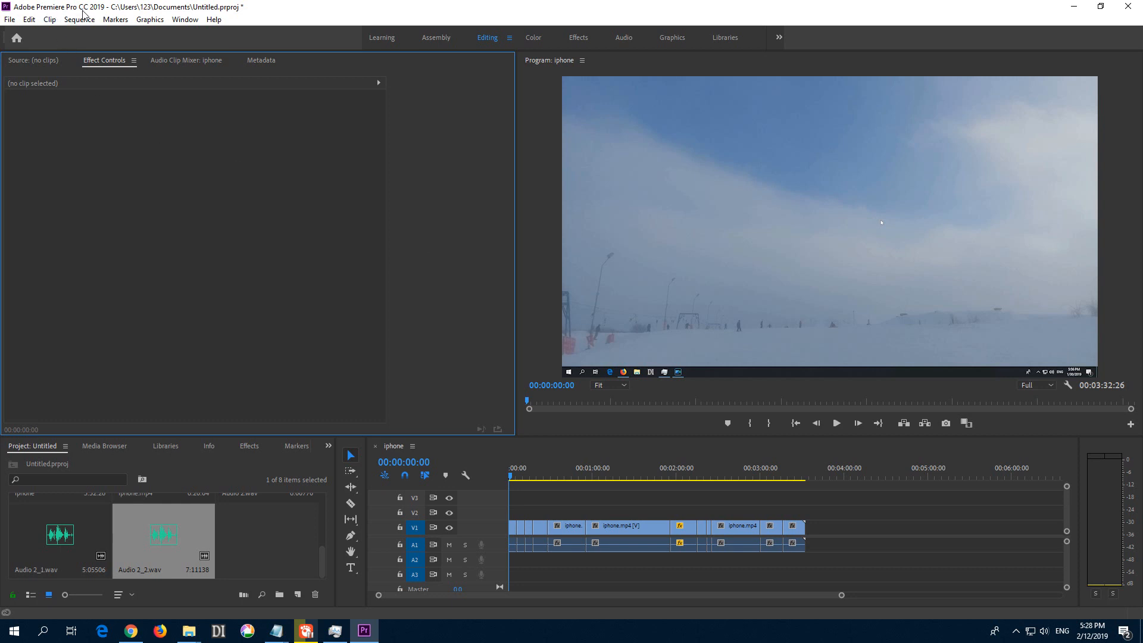
mouse_move(553, 438)
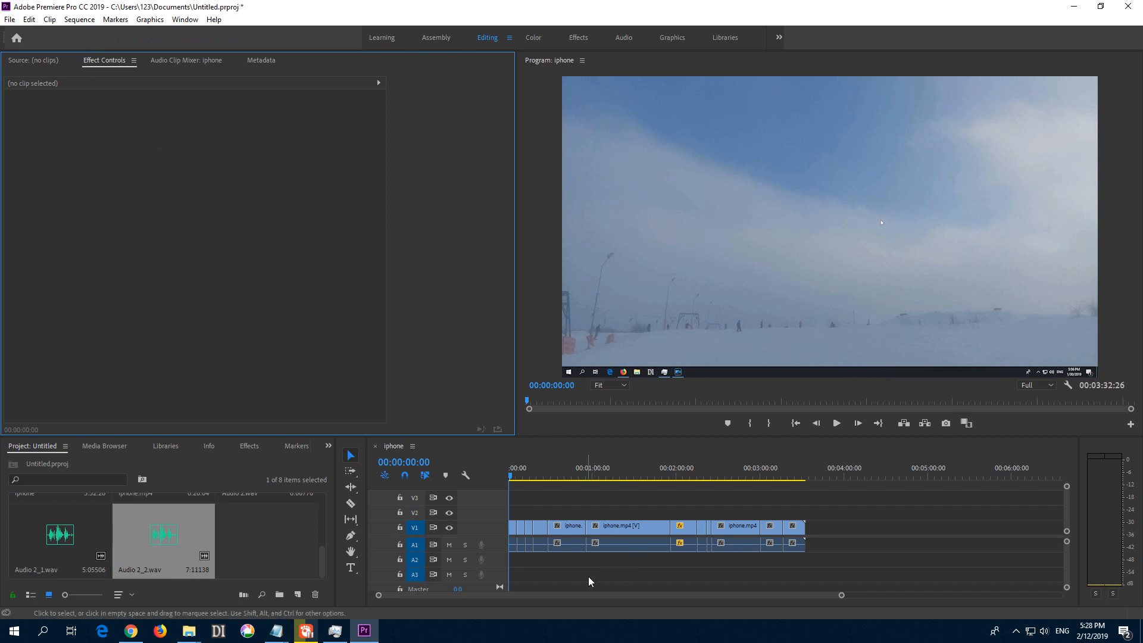
mouse_move(481, 545)
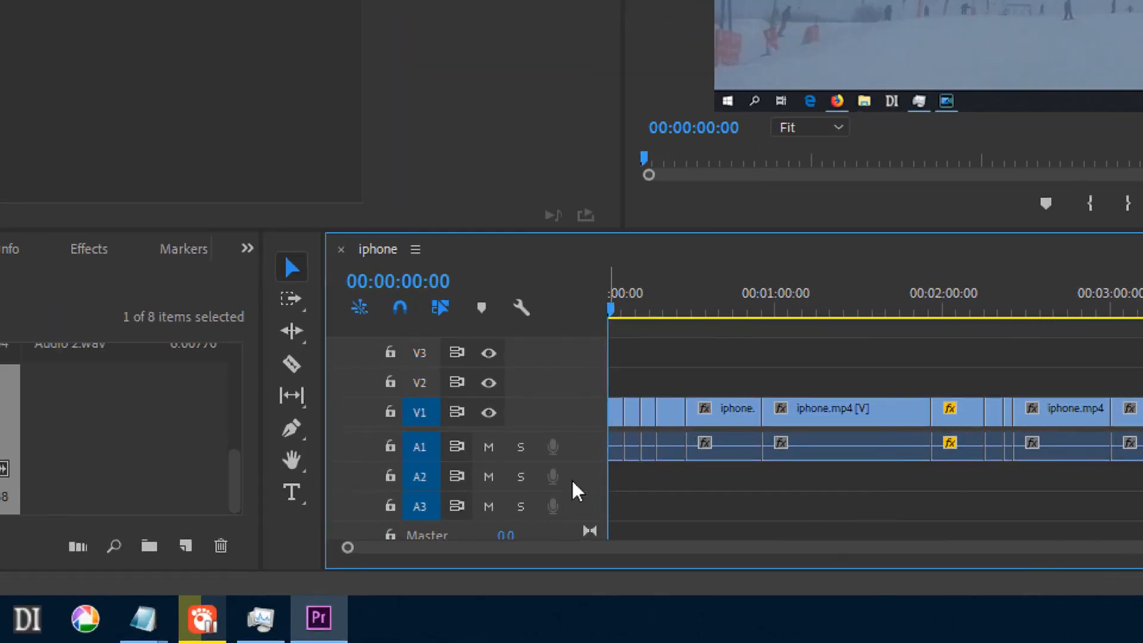
mouse_move(568, 488)
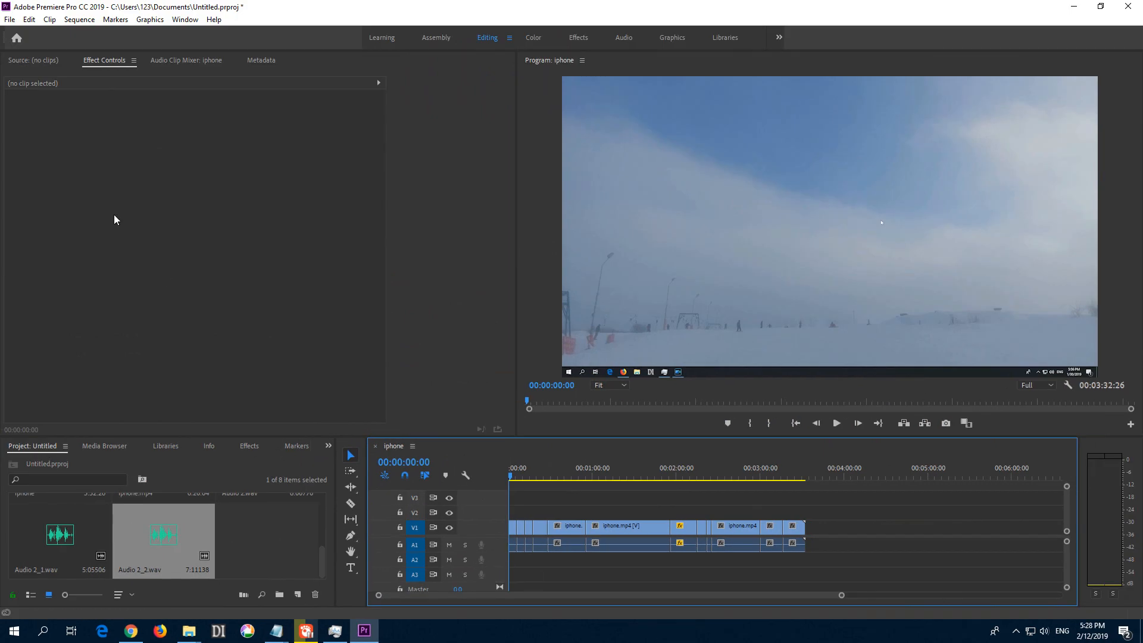
- Set Default Input in Audio Hardware preferences to Microphone (3- Superlux E205U) and confirm
click(29, 19)
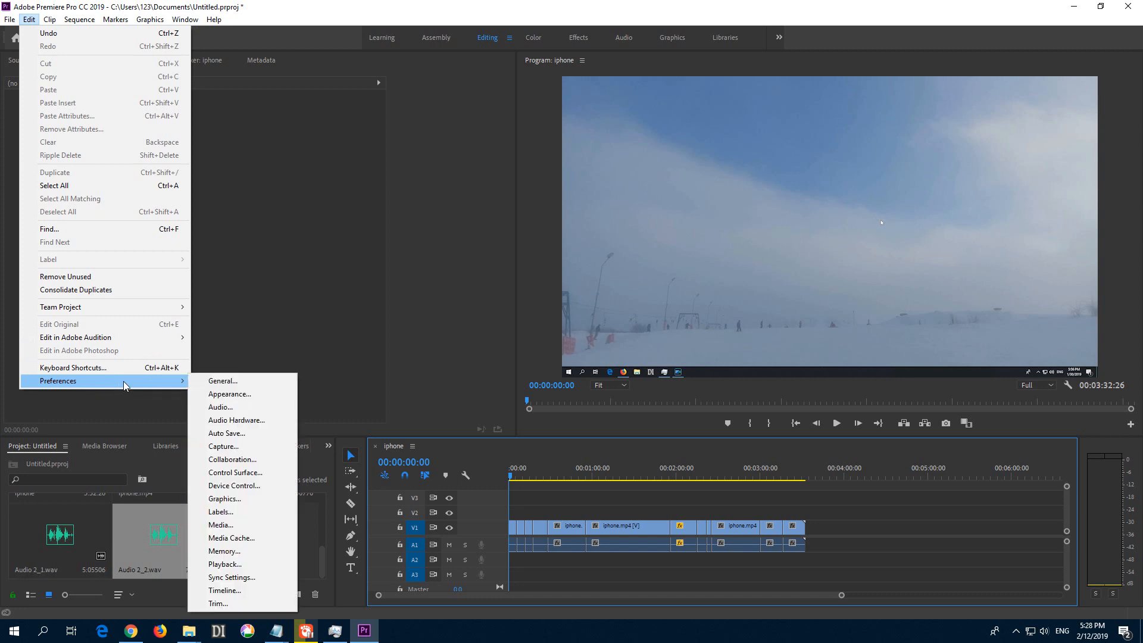
mouse_move(270, 423)
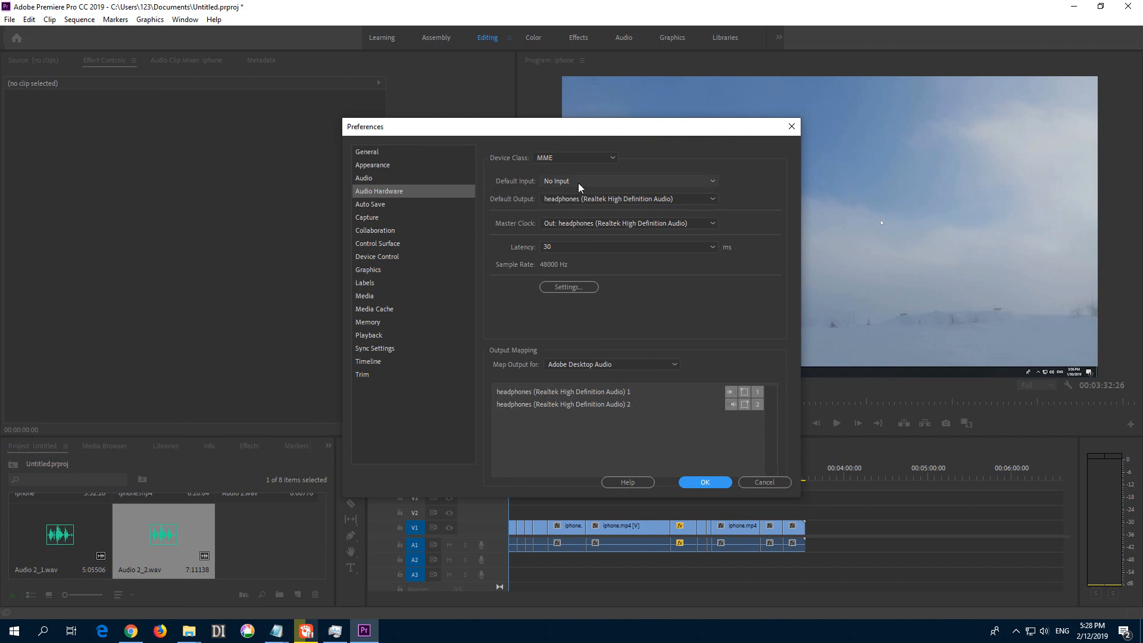
click(627, 181)
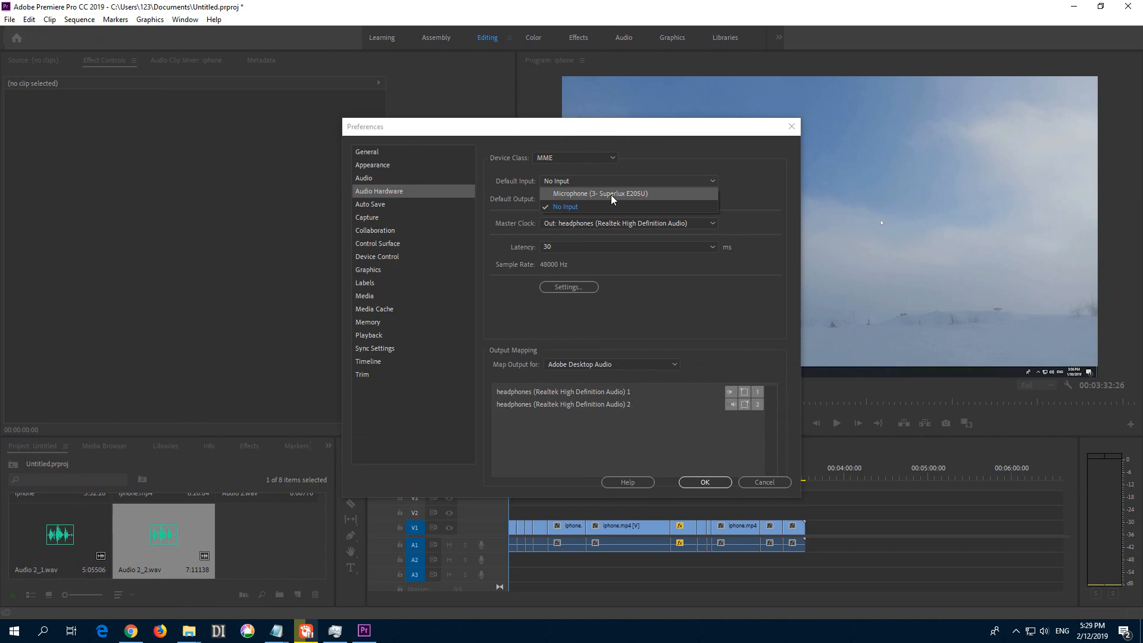
click(597, 193)
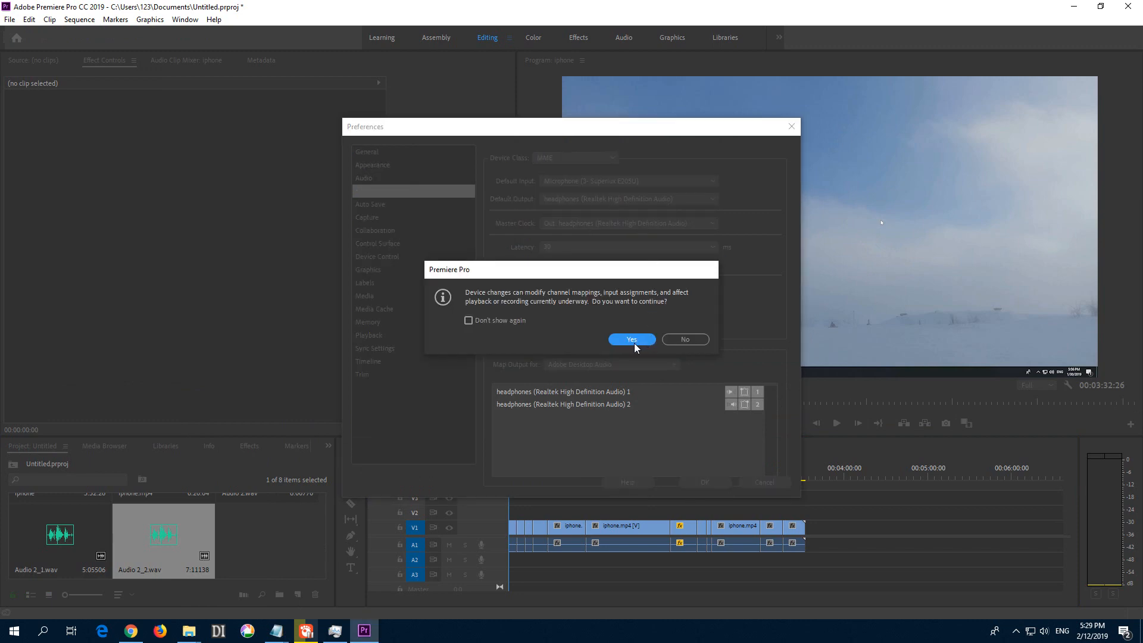
click(630, 339)
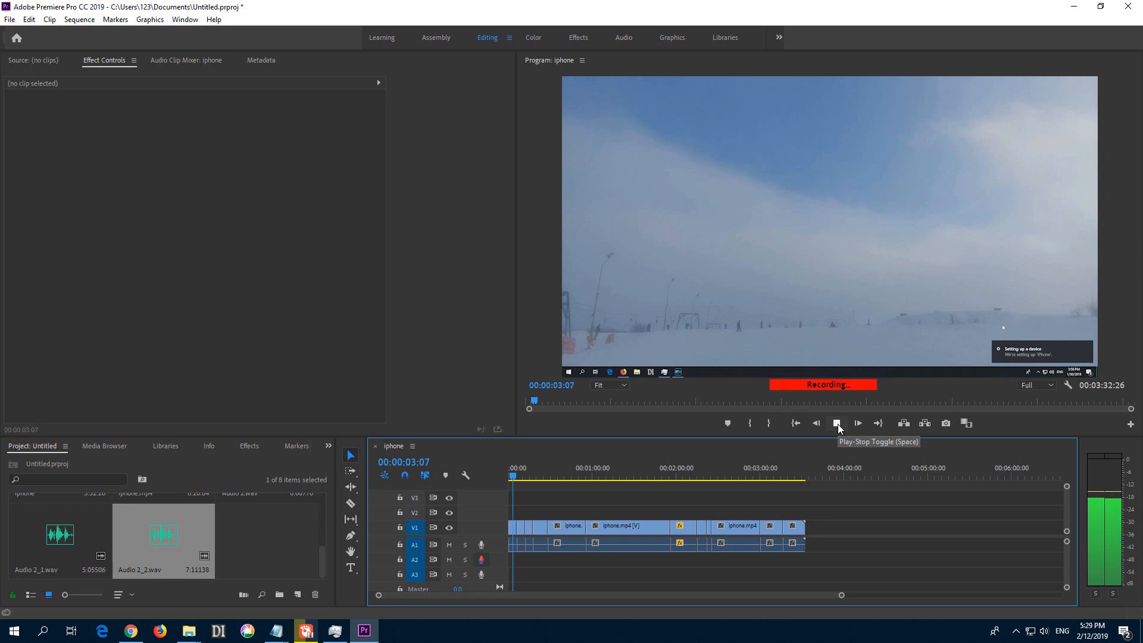
- Stop the voice-over recording on track A2 to create Audio 2_3.wav
click(836, 422)
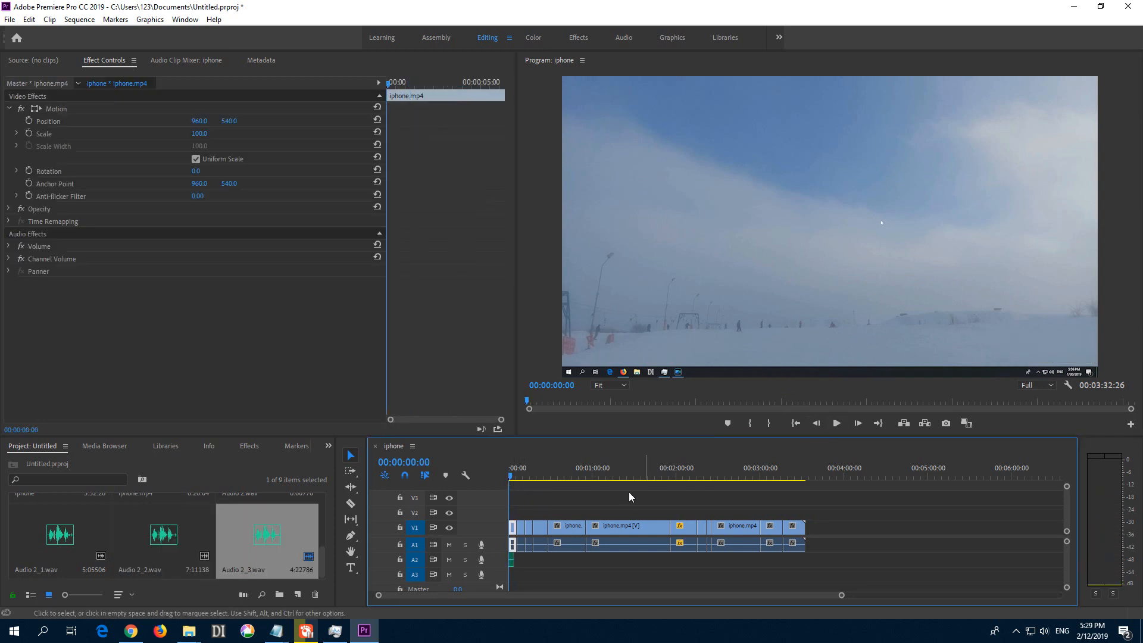
- Play the sequence about five seconds to hear the voice-over, then deselect clips
click(835, 422)
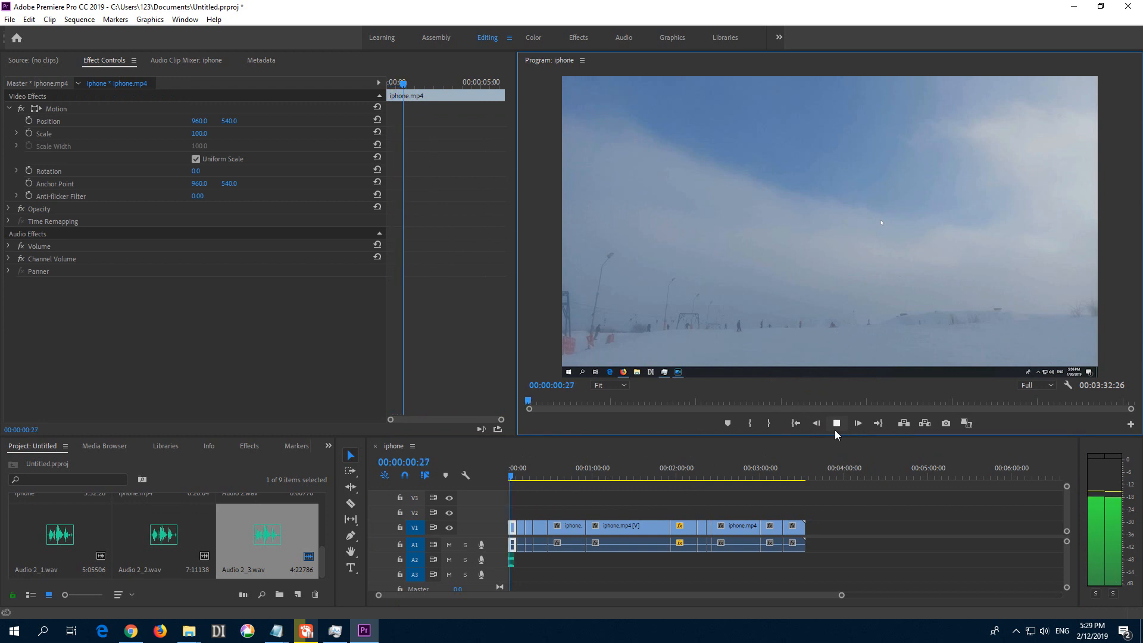
click(858, 423)
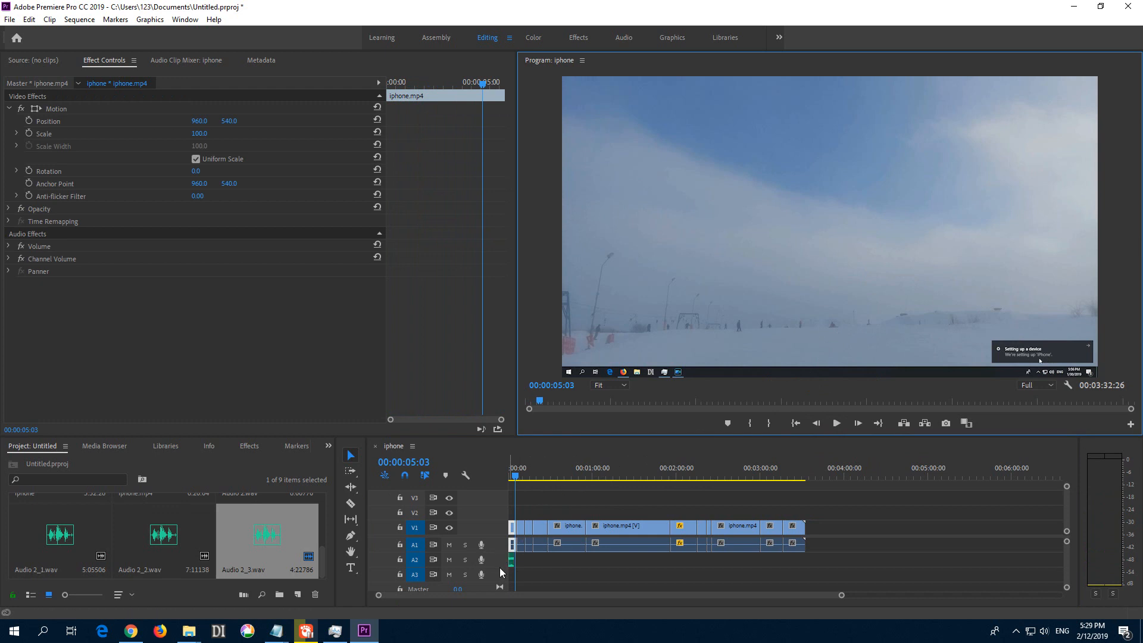
click(578, 571)
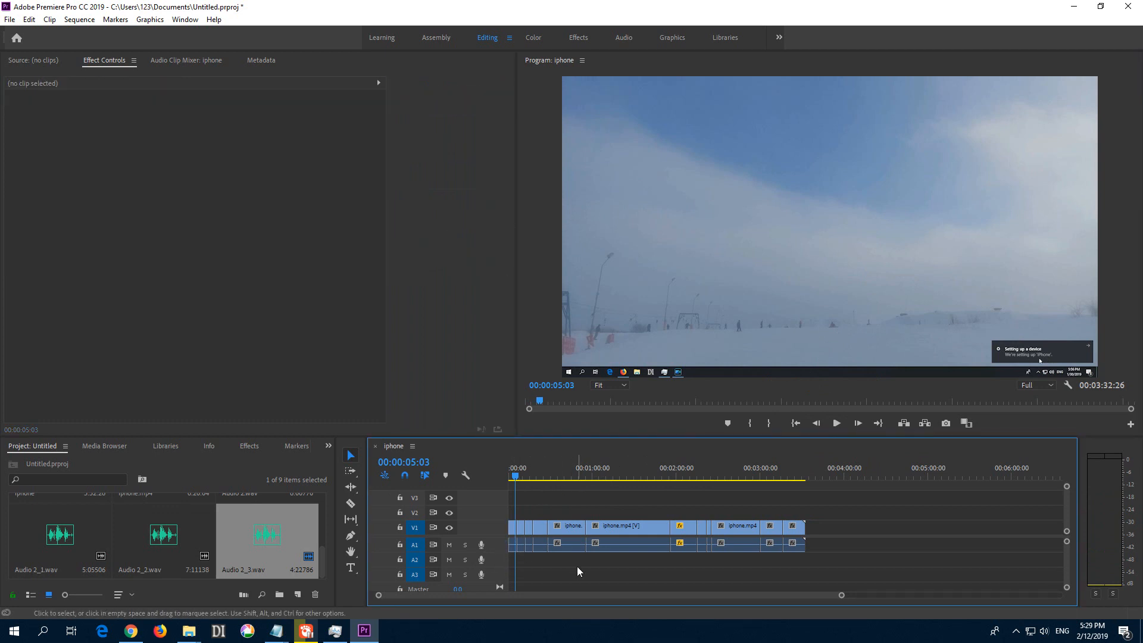